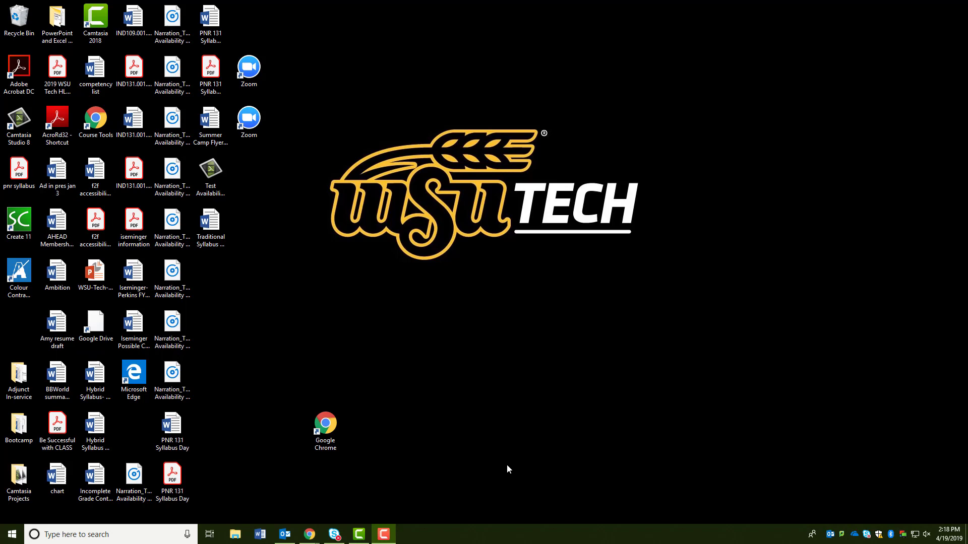
{"action": "mouse_move", "coordinate": [411, 480]}
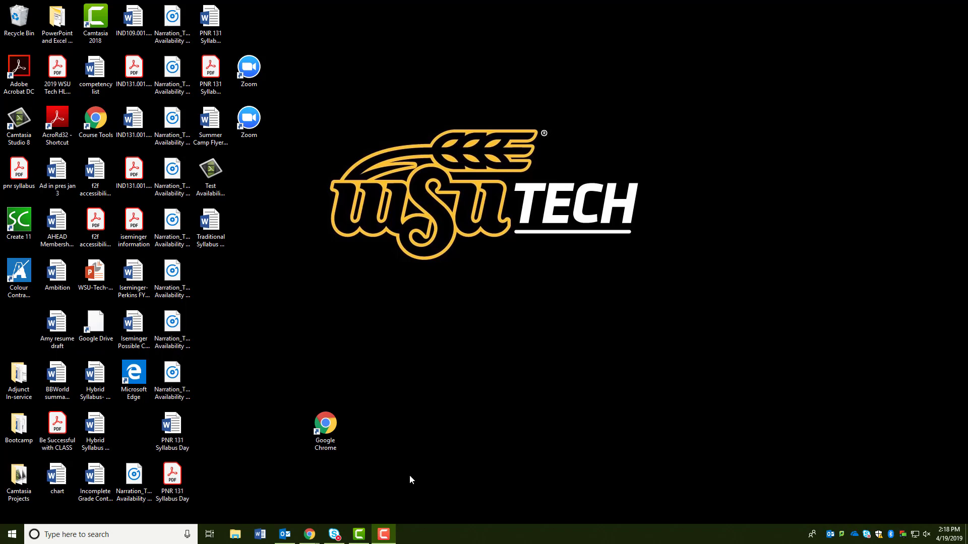
Select the Google Chrome shortcut on the Windows desktop.
{"action": "left_click", "coordinate": [325, 428]}
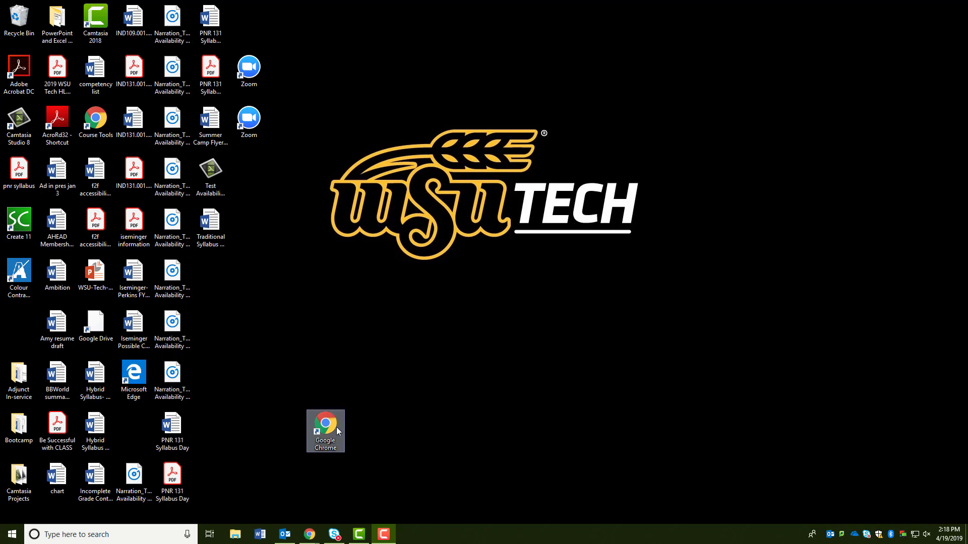
{"action": "mouse_move", "coordinate": [322, 480]}
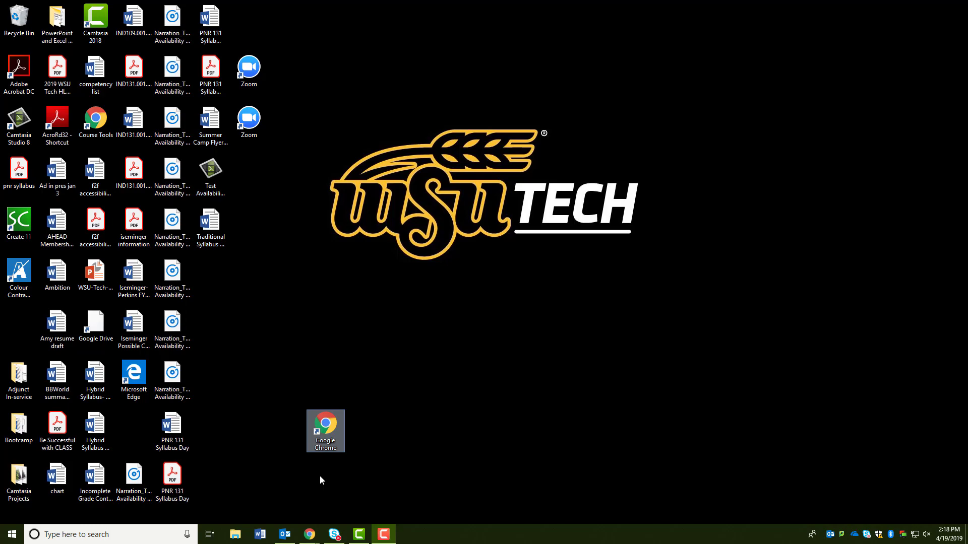
{"action": "mouse_move", "coordinate": [309, 534]}
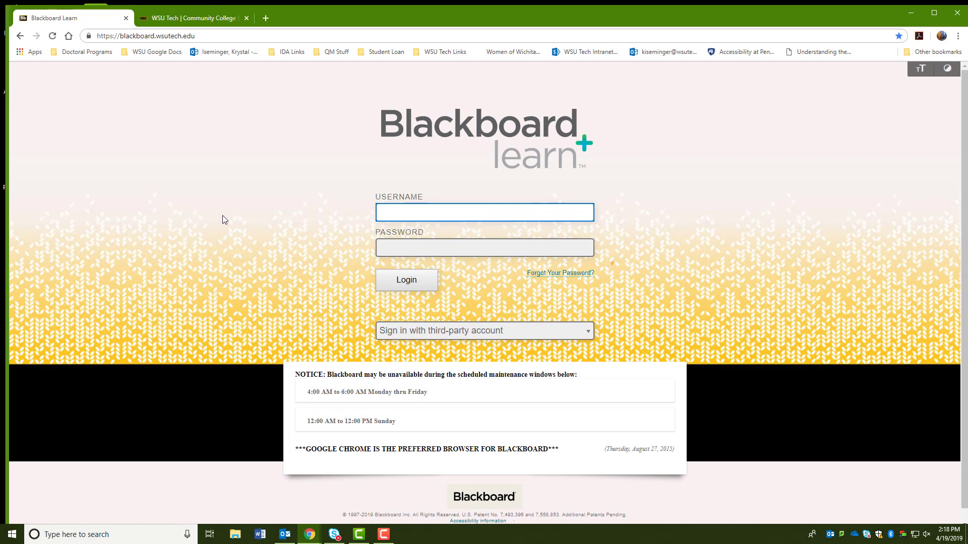
{"action": "mouse_move", "coordinate": [190, 199]}
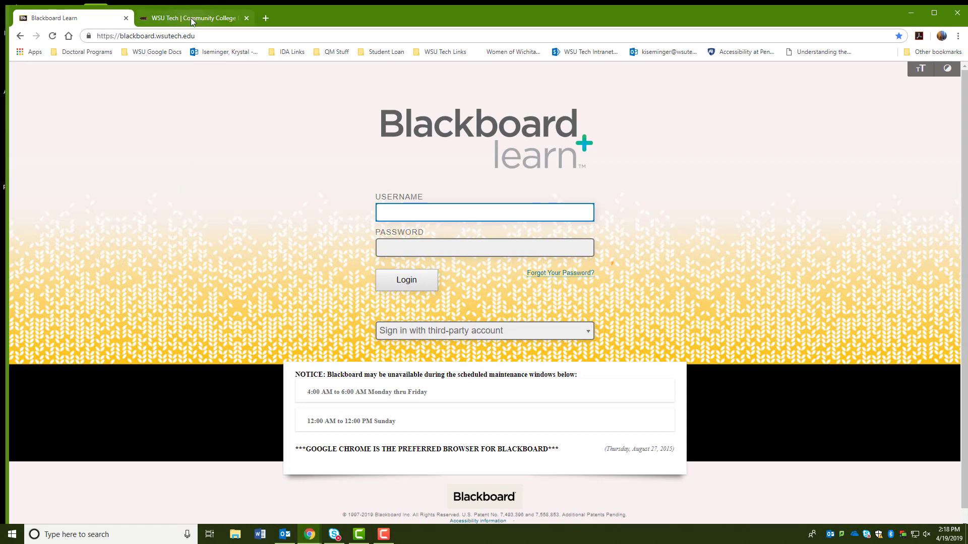
Follow the WSU Tech site's Blackboard link to the login page and focus the Username field.
{"action": "left_click", "coordinate": [192, 18]}
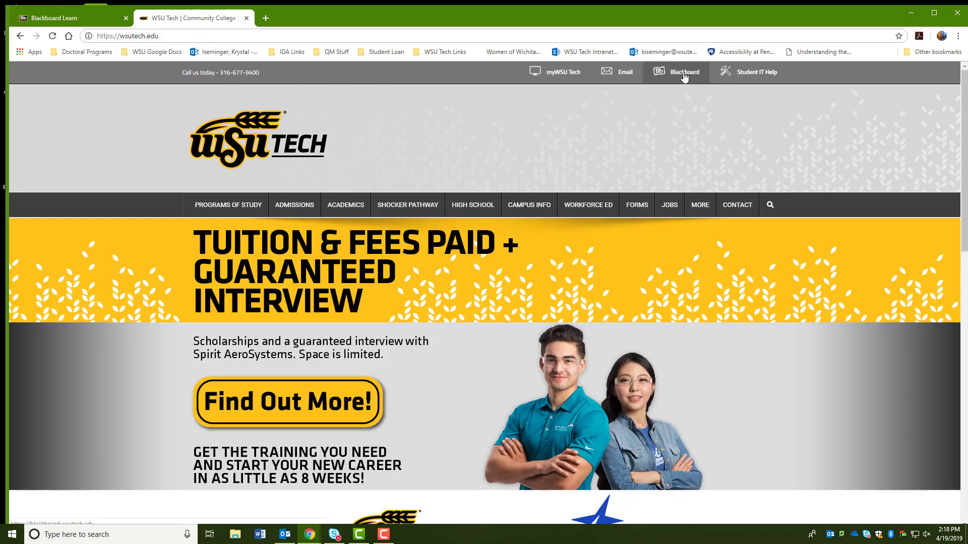
{"action": "left_click", "coordinate": [683, 72]}
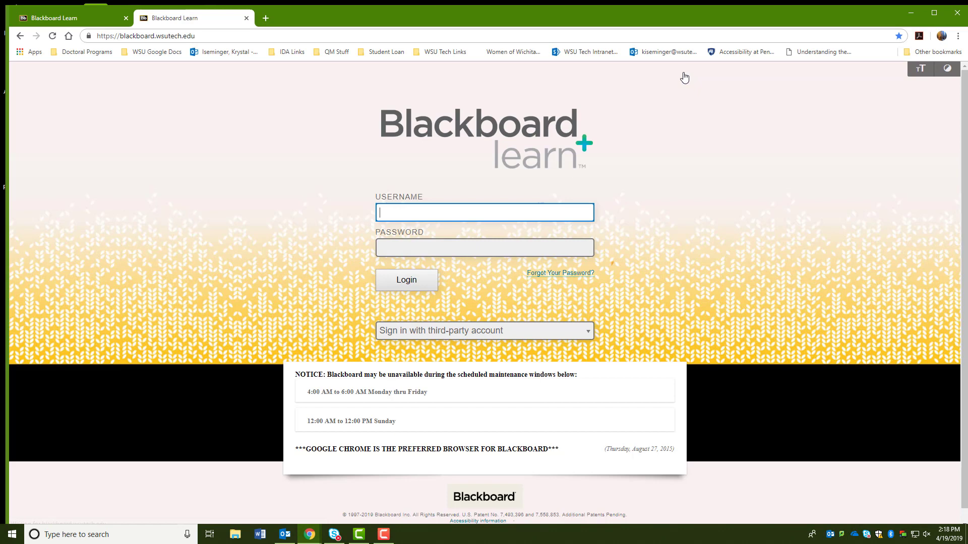
{"action": "left_click", "coordinate": [485, 213]}
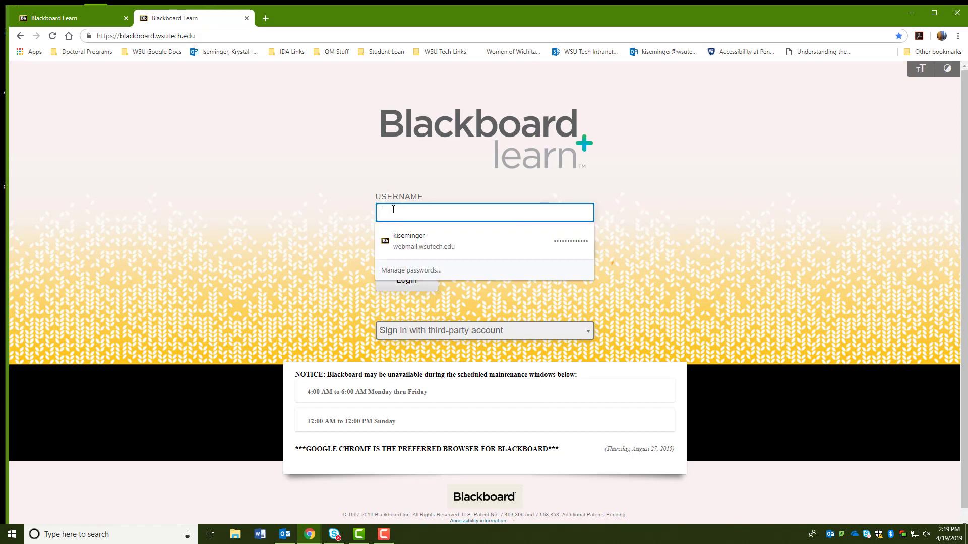
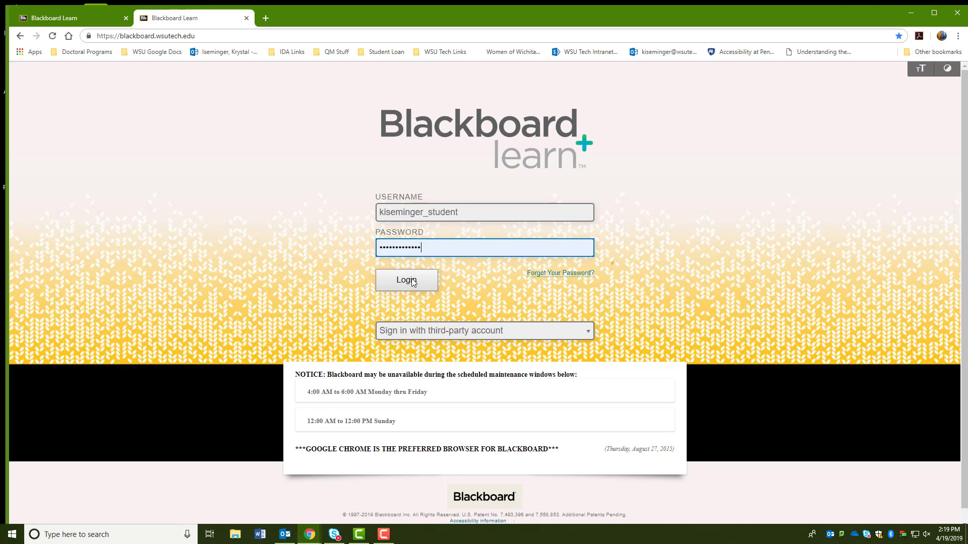
{"action": "left_click", "coordinate": [407, 281]}
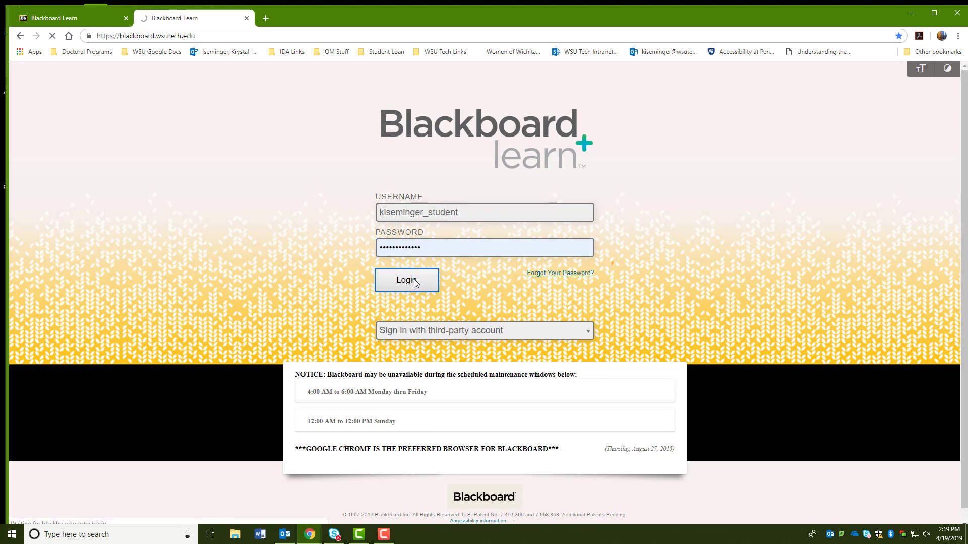
{"action": "left_click", "coordinate": [407, 280]}
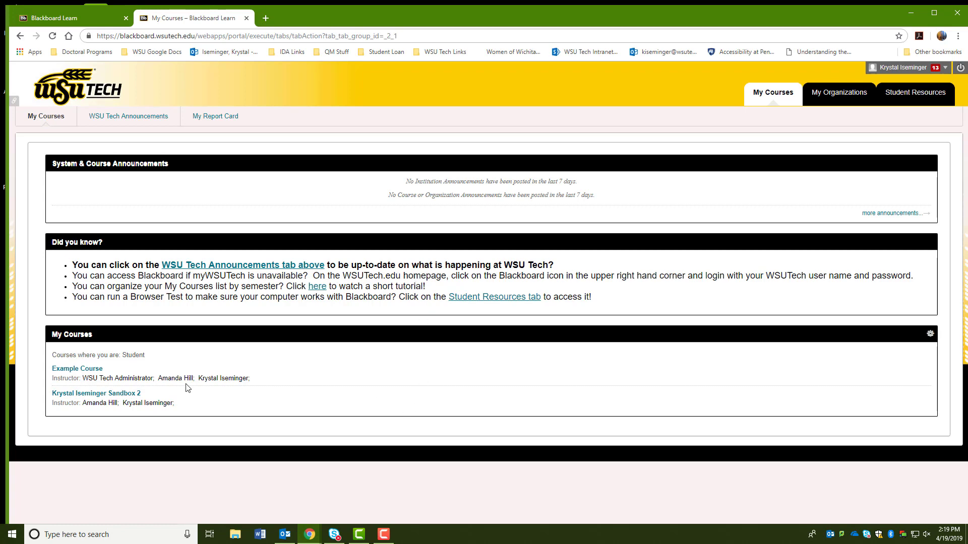
{"action": "mouse_move", "coordinate": [176, 374]}
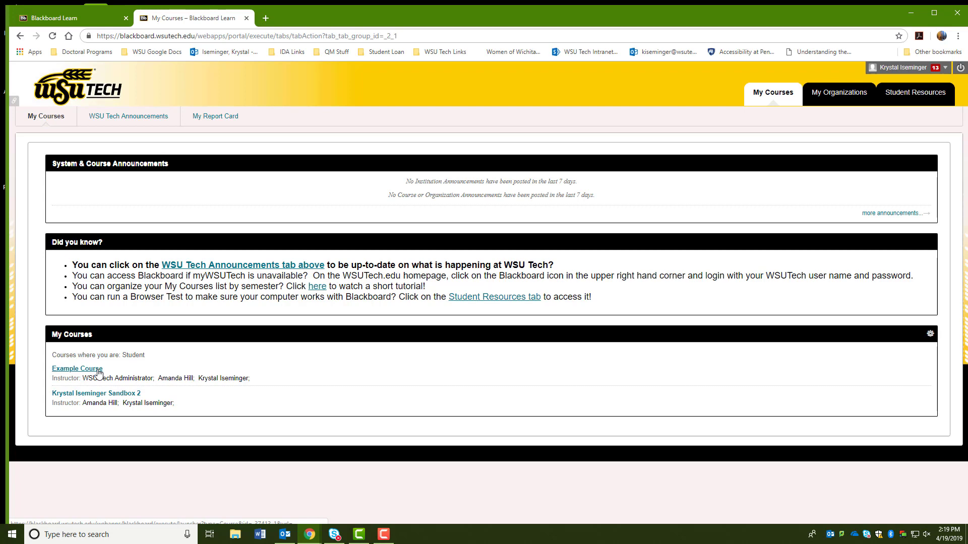
{"action": "mouse_move", "coordinate": [450, 225]}
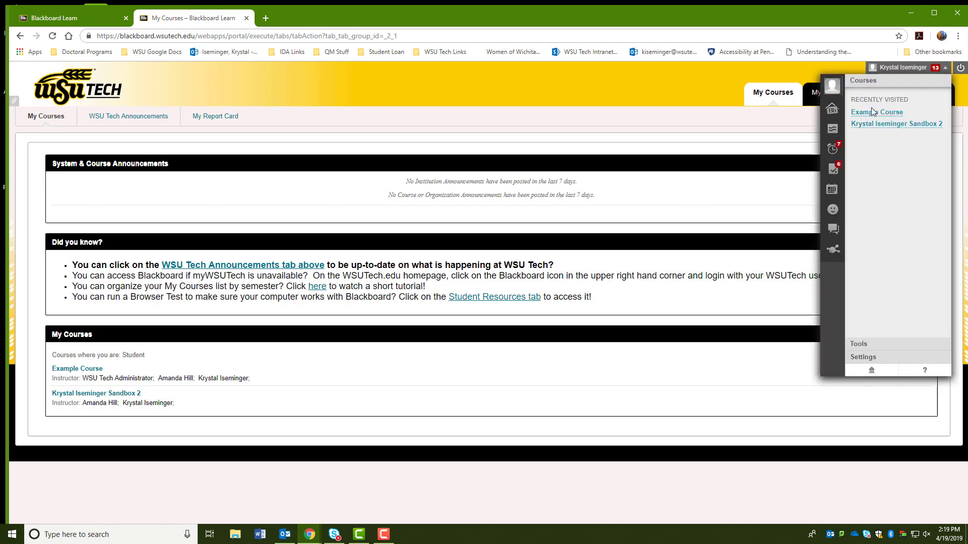
{"action": "mouse_move", "coordinate": [871, 116]}
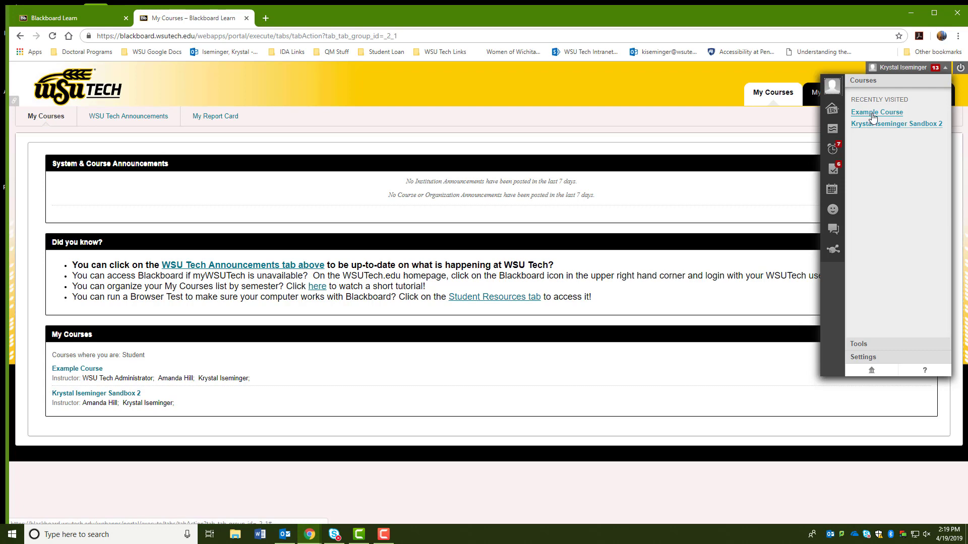
Open Example Course from Recently Visited in the global navigation menu.
{"action": "left_click", "coordinate": [876, 112]}
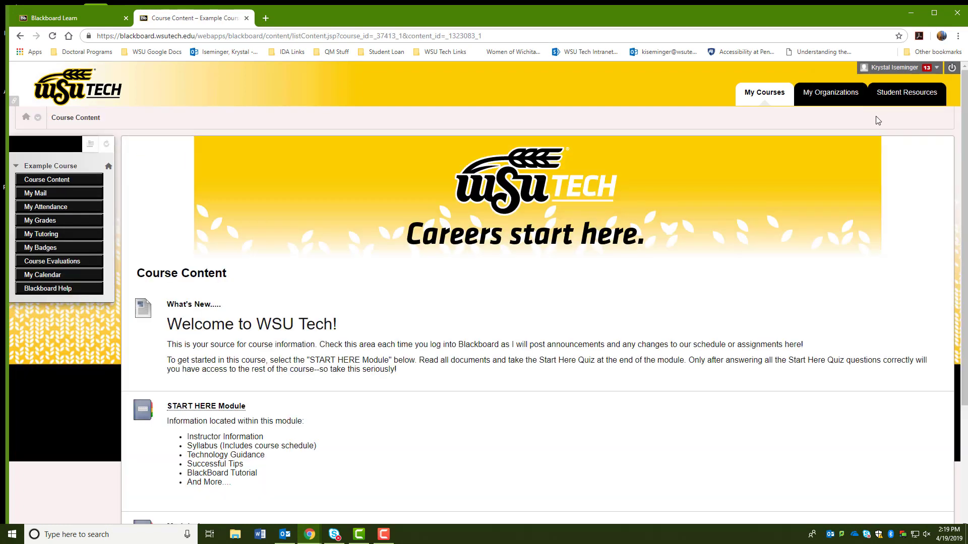
{"action": "mouse_move", "coordinate": [474, 227]}
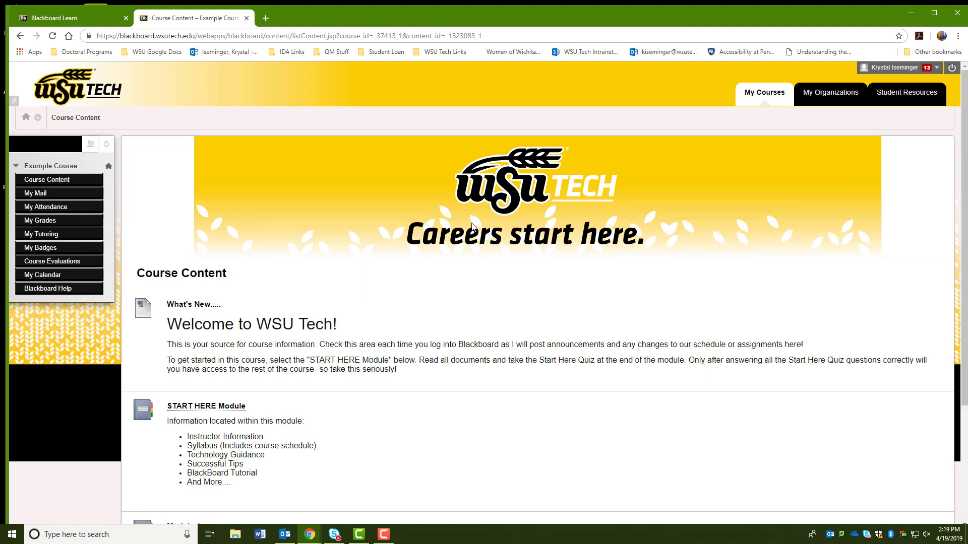
{"action": "mouse_move", "coordinate": [405, 239]}
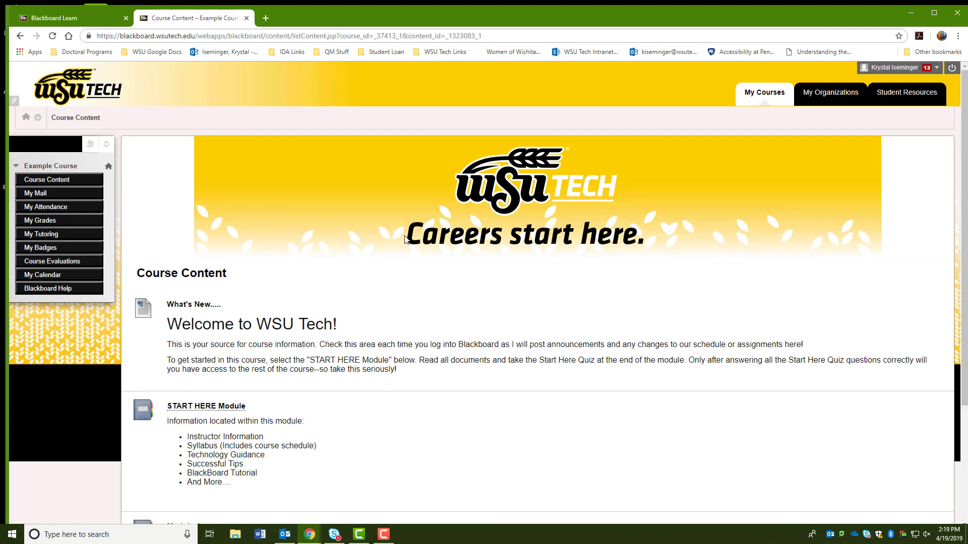
{"action": "mouse_move", "coordinate": [79, 172]}
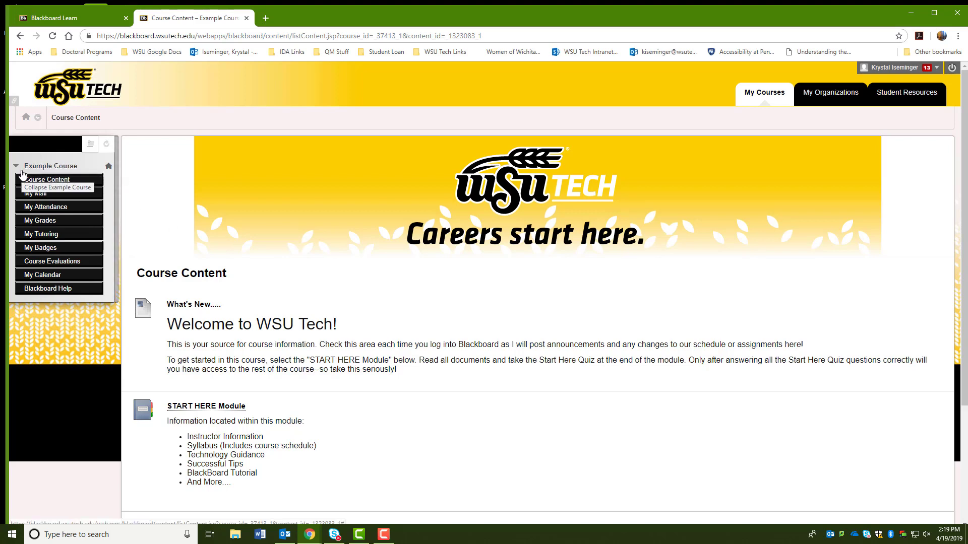
{"action": "mouse_move", "coordinate": [311, 211]}
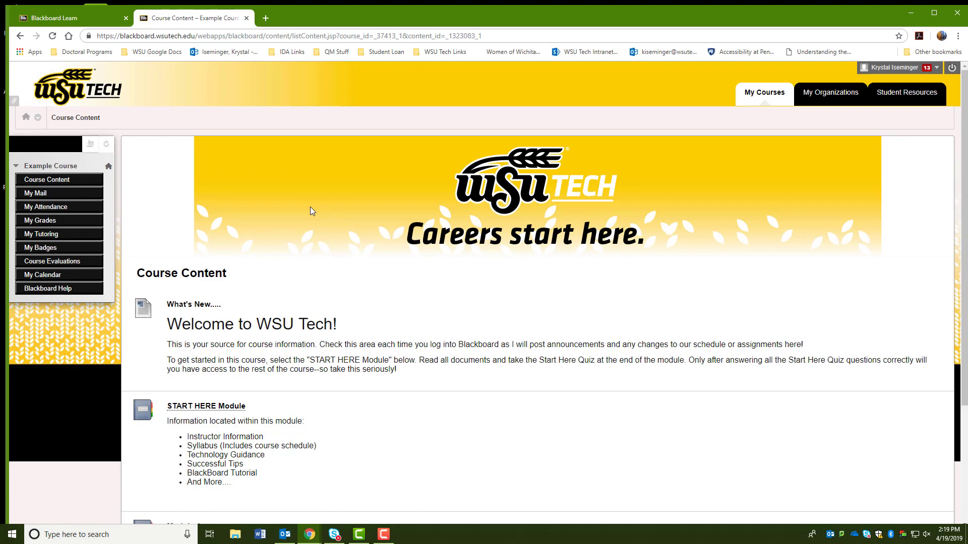
{"action": "mouse_move", "coordinate": [257, 399]}
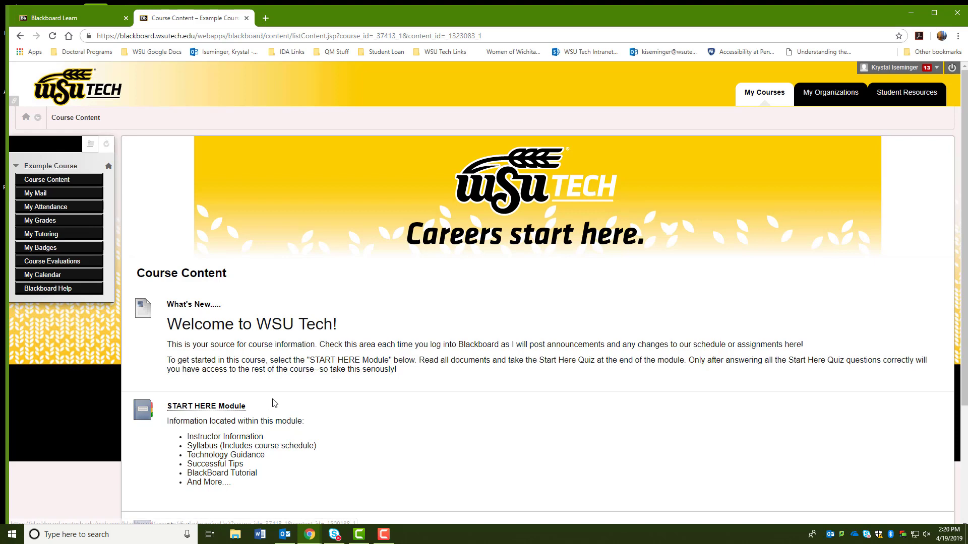
{"action": "mouse_move", "coordinate": [296, 407]}
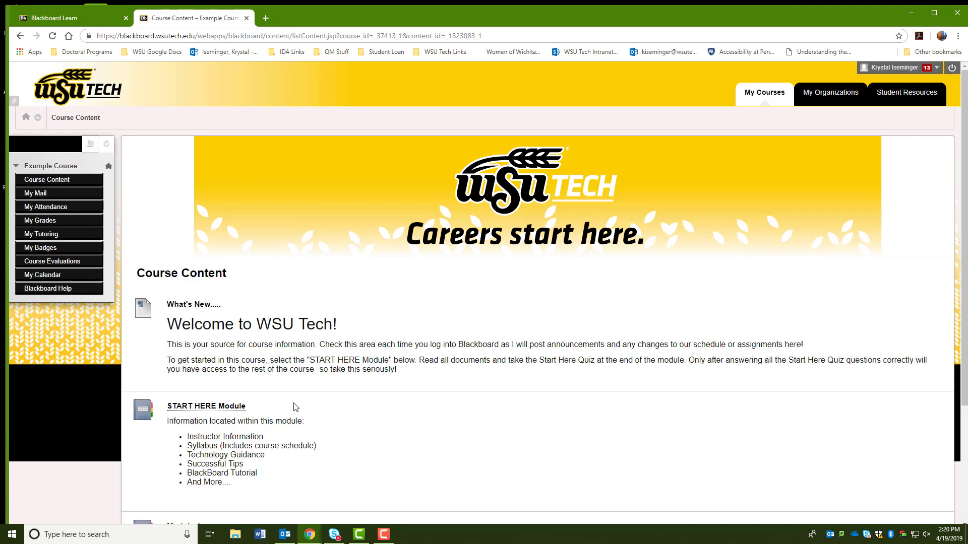